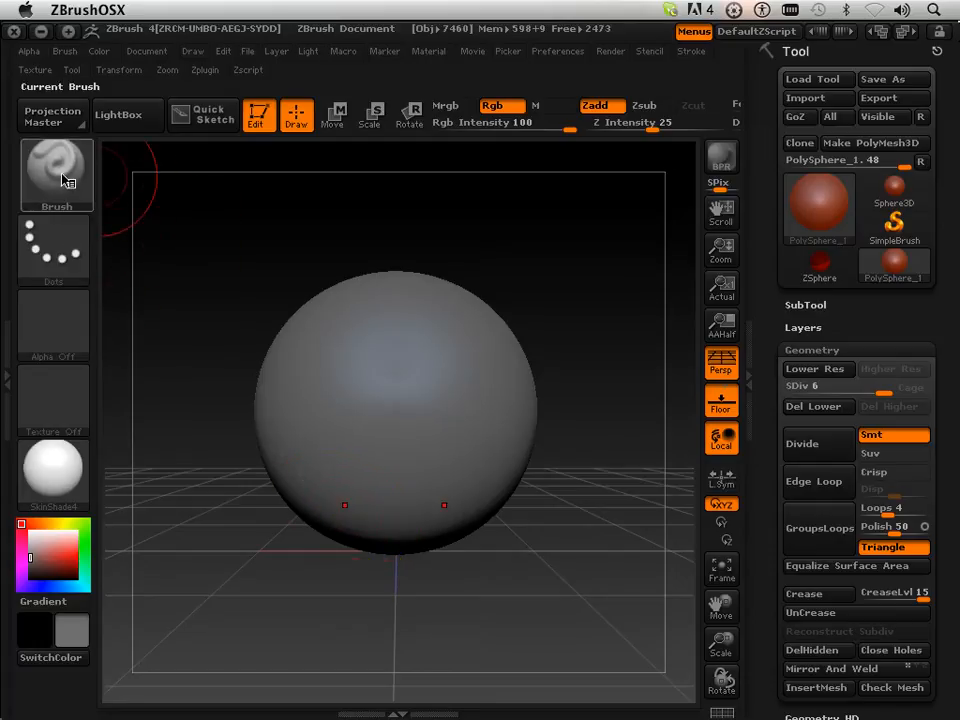
Step: Pick the chain image BrushAlpha from the alpha Quick Pick list as the current alpha
left_click(64, 52)
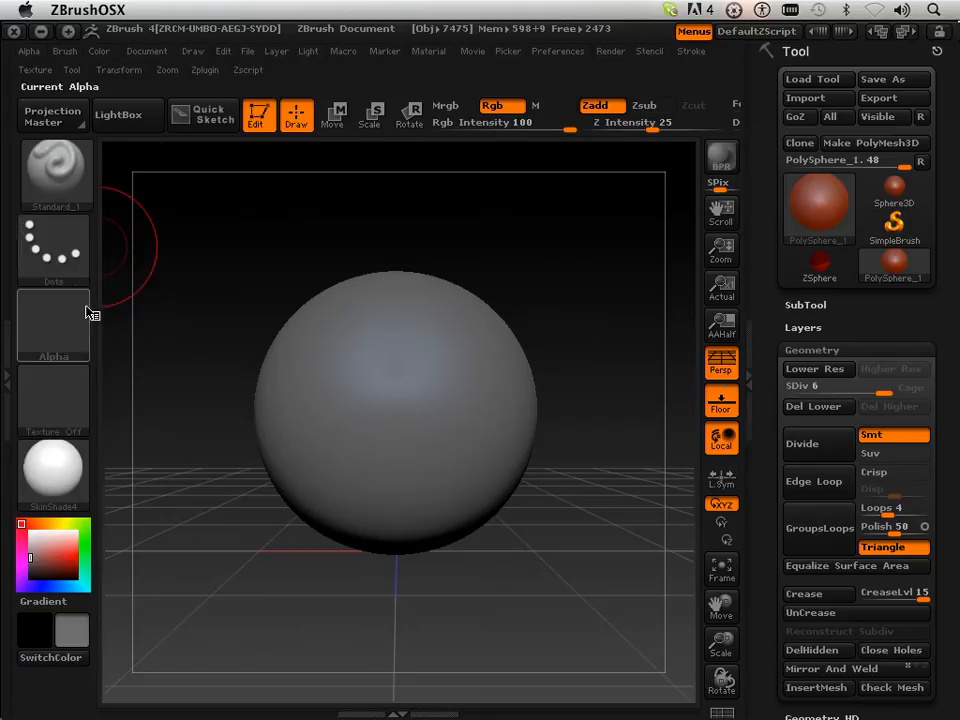
left_click(52, 324)
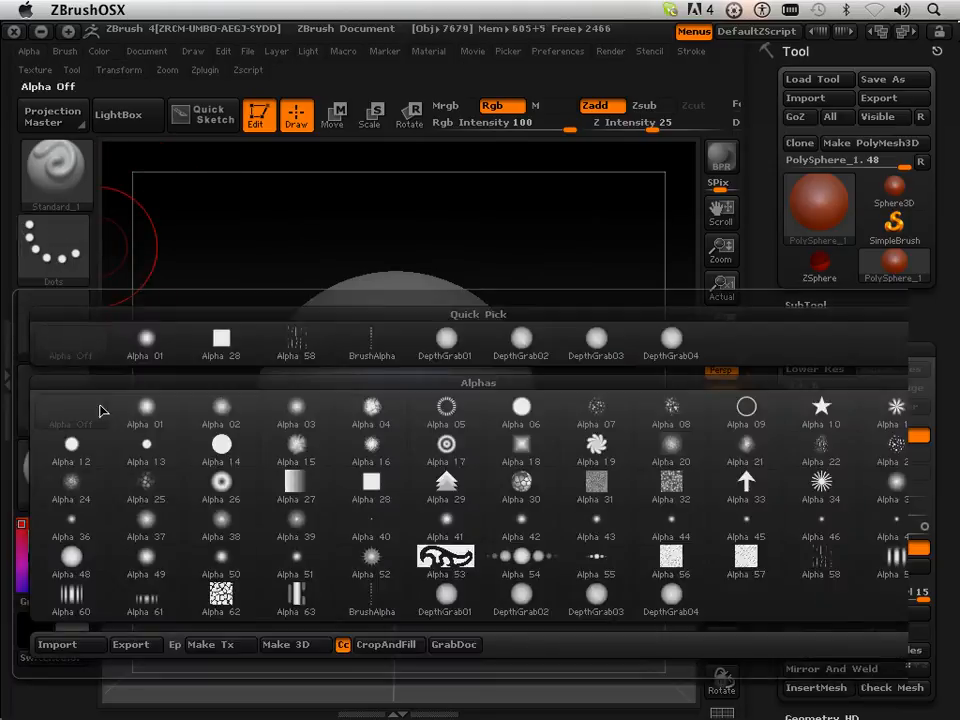
left_click(372, 344)
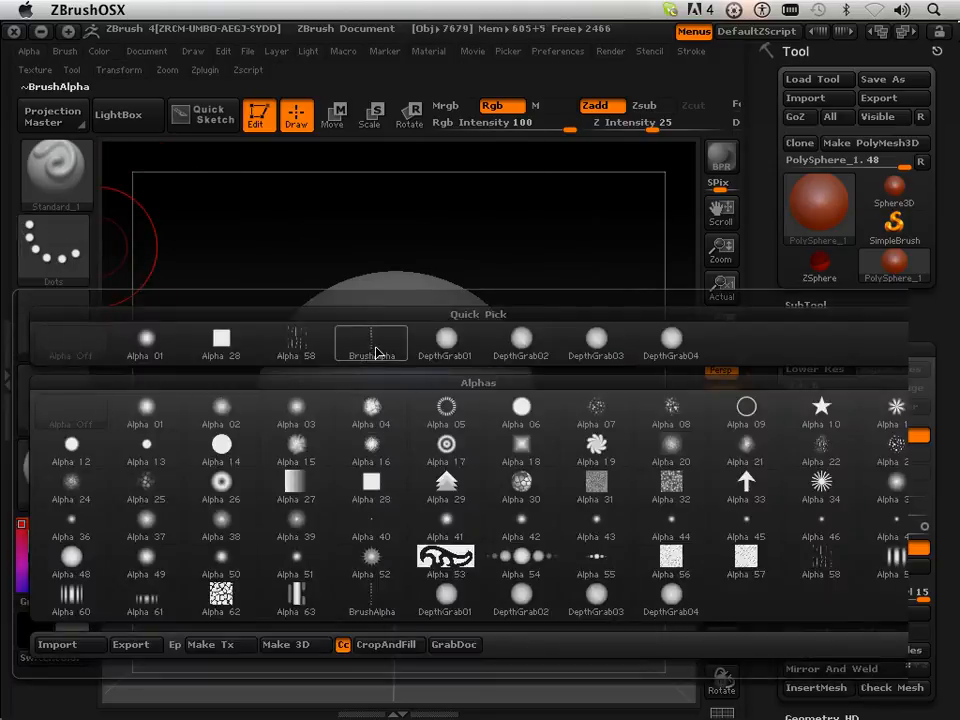
left_click(372, 342)
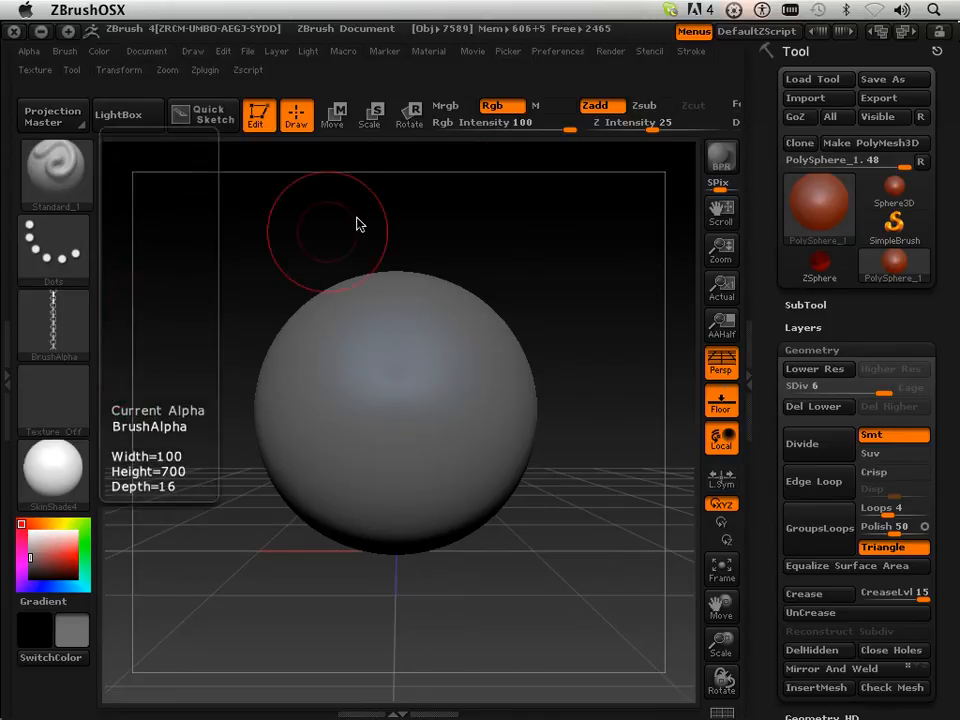
Step: Adjust the stroke LazyStep spacing and lower Z Intensity to 14, undoing the trial strokes
left_click(692, 52)
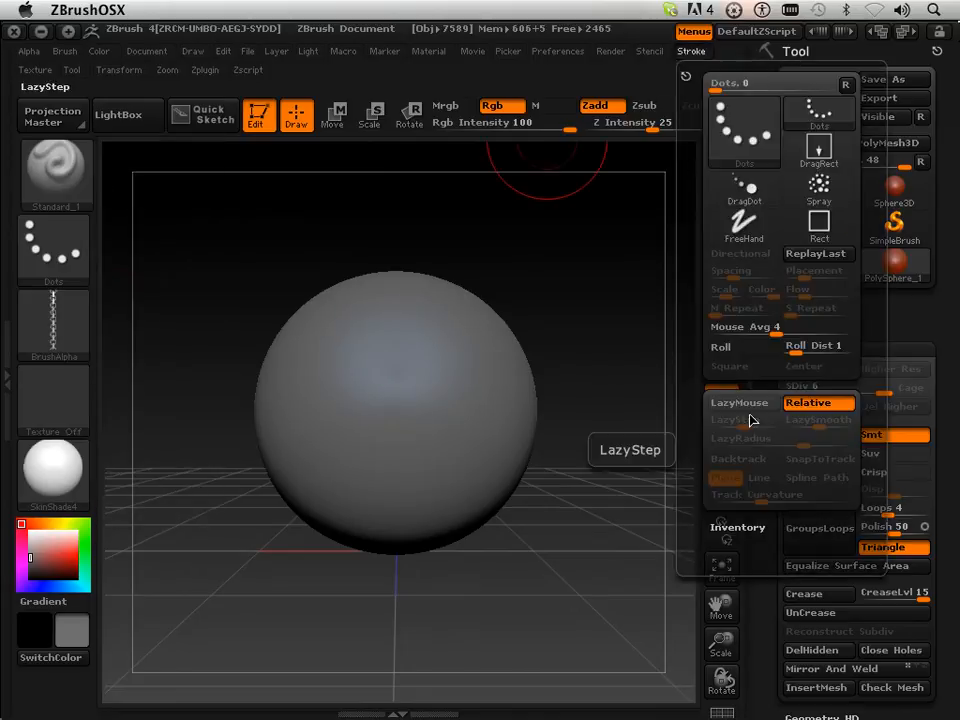
left_click(744, 346)
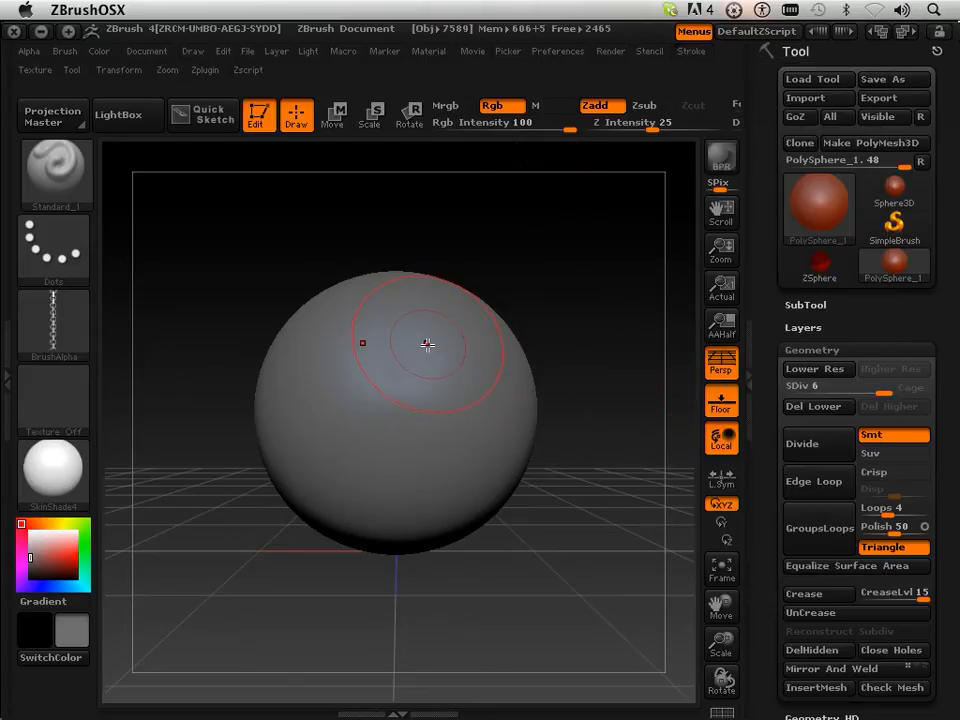
mouse_move(330, 328)
type("14")
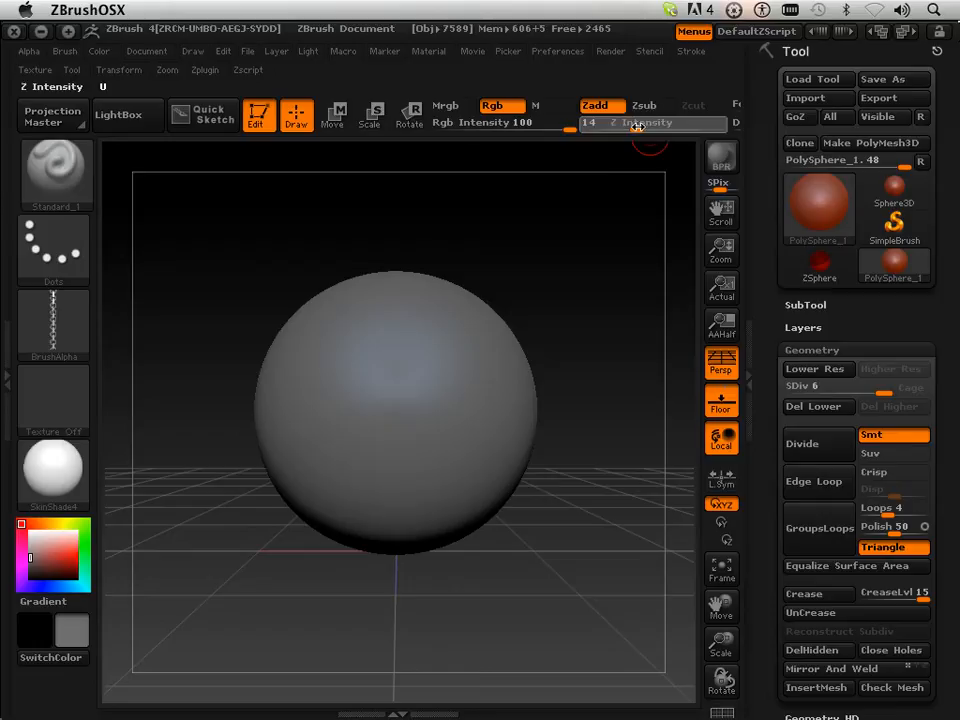
left_click_drag(330, 320, 340, 464)
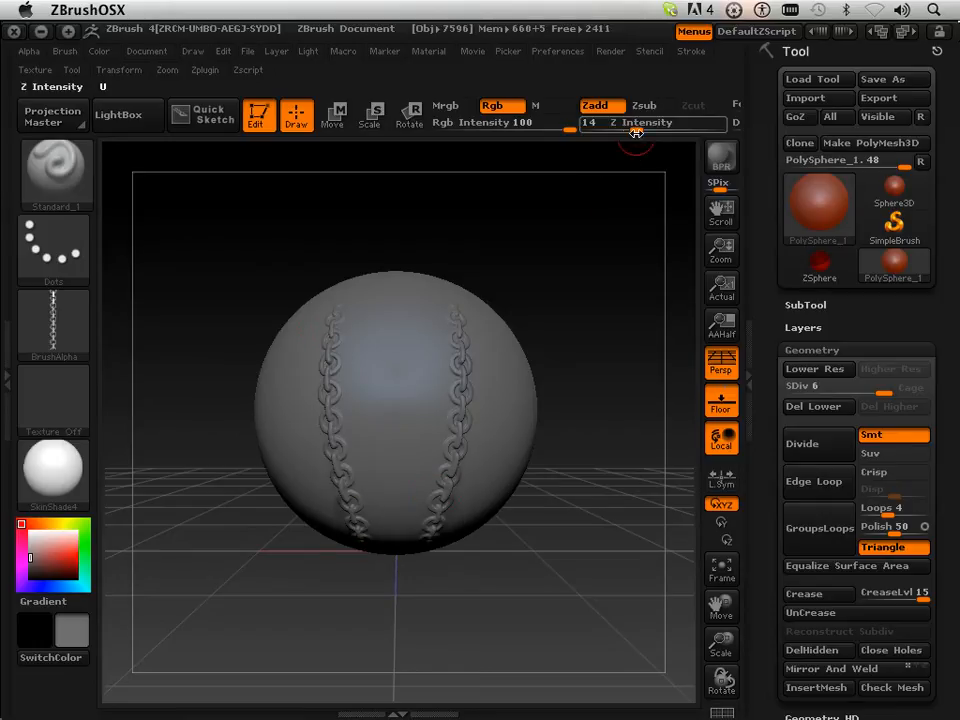
left_click_drag(590, 130, 624, 130)
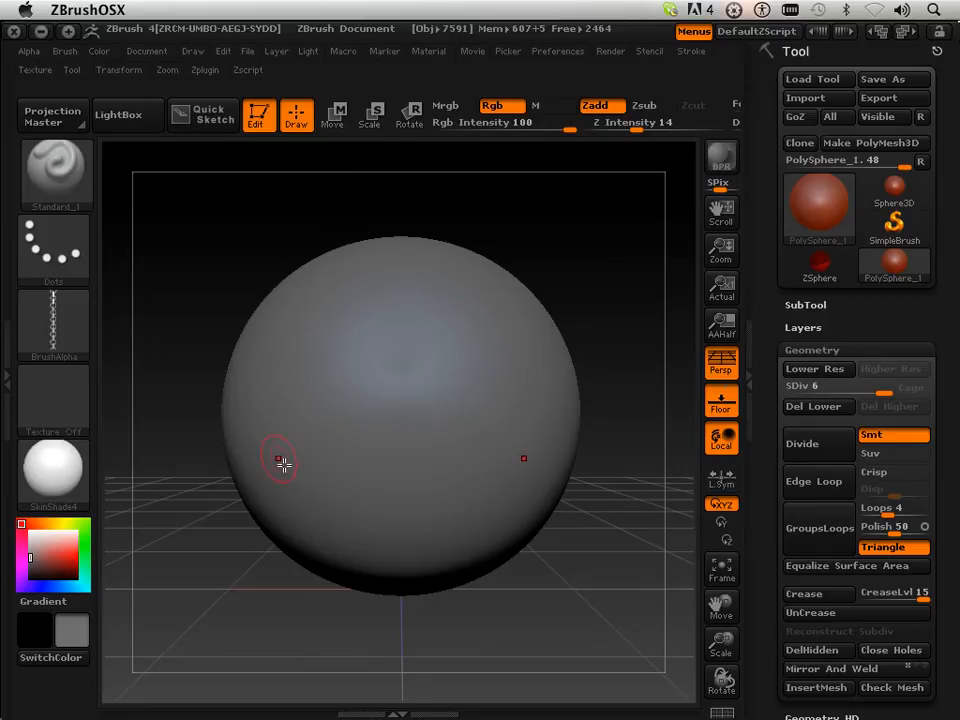
mouse_move(404, 404)
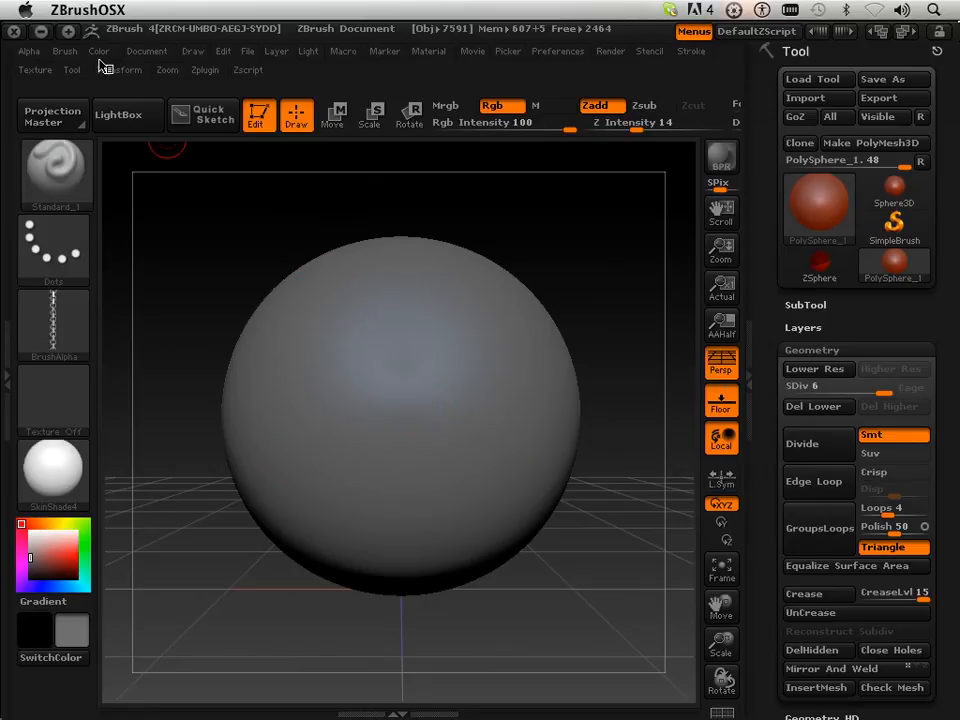
Step: Fill the sphere with the lighter current colour and set the document Back colour
left_click(148, 52)
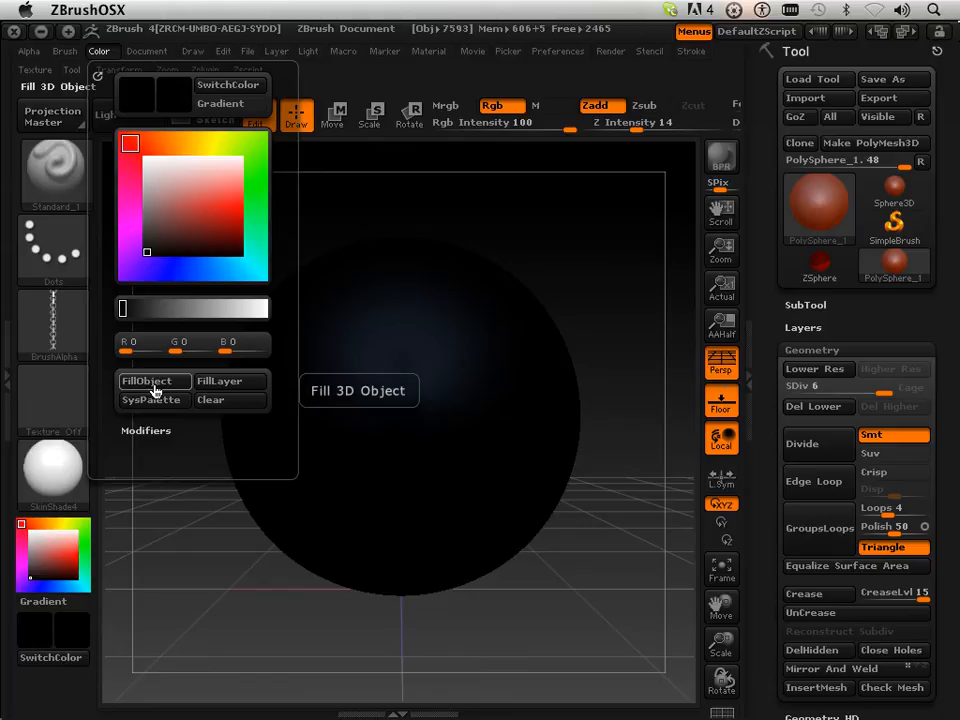
left_click(148, 52)
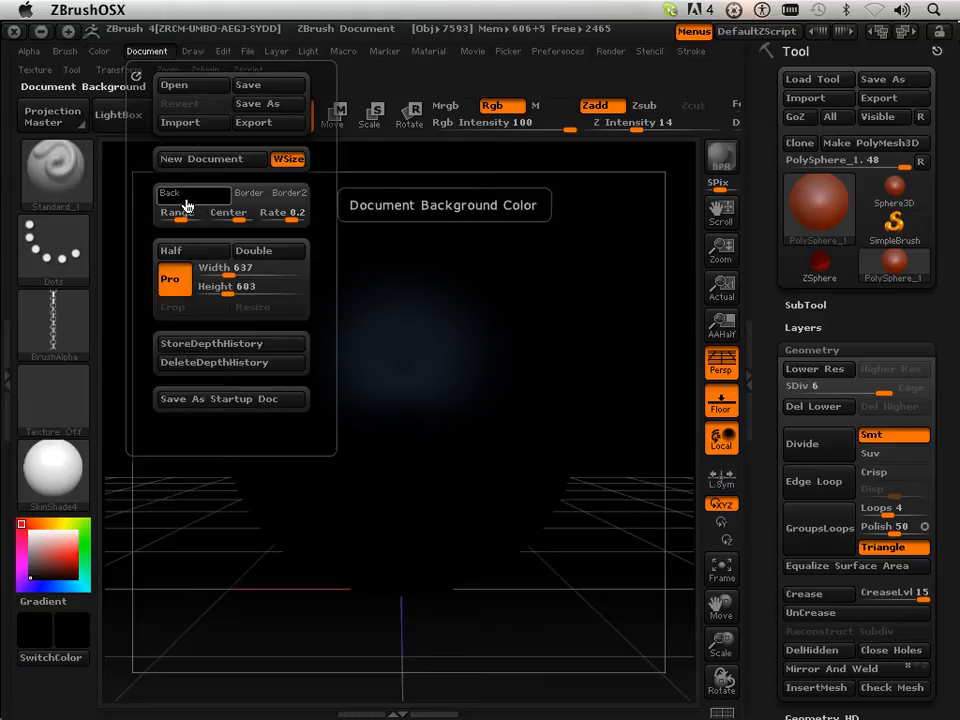
left_click(180, 212)
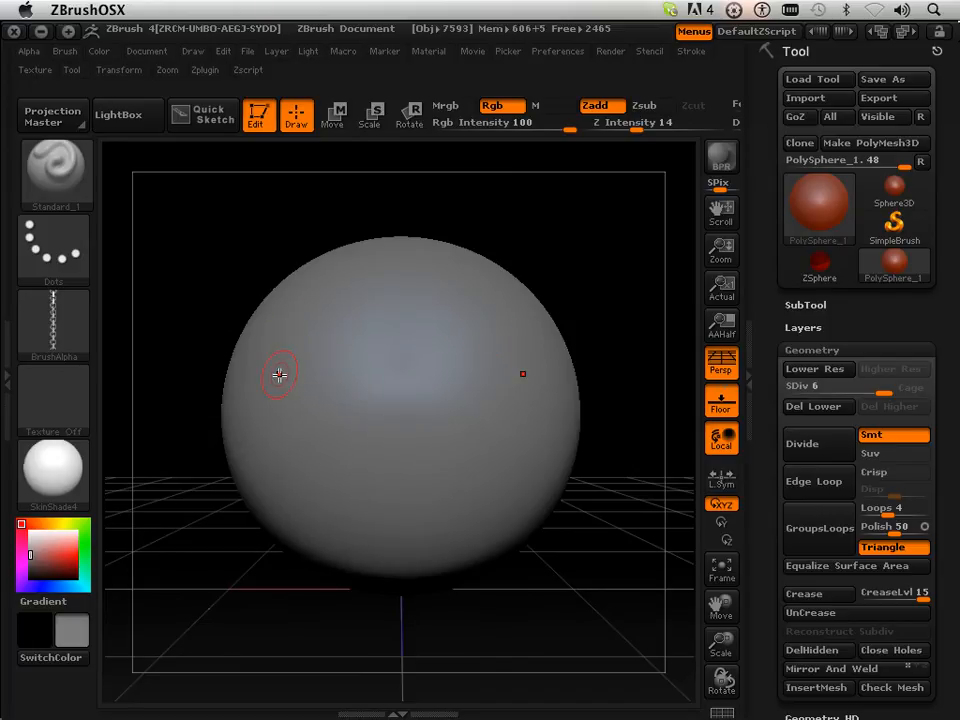
mouse_move(354, 520)
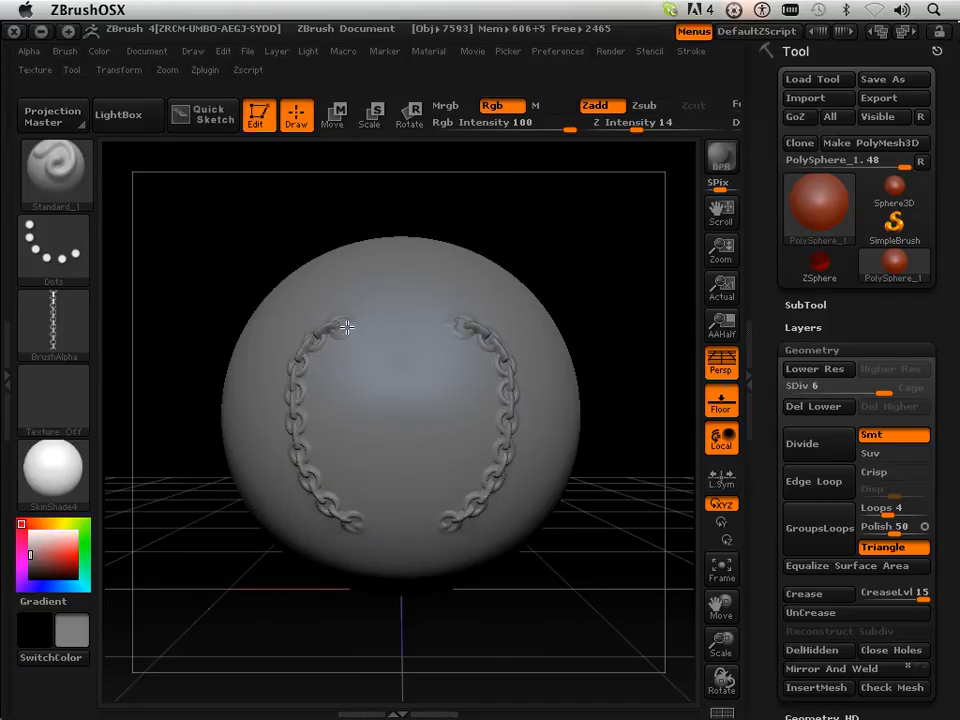
Step: Drag chain strokes across the sphere to form two looping chains
left_click_drag(340, 330, 376, 480)
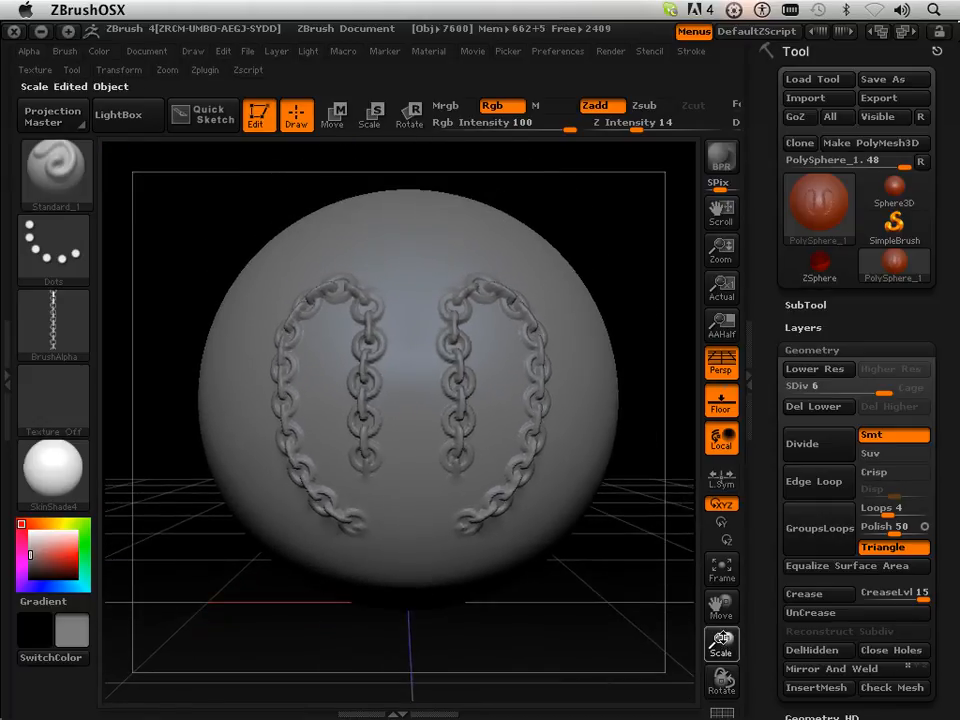
left_click(720, 608)
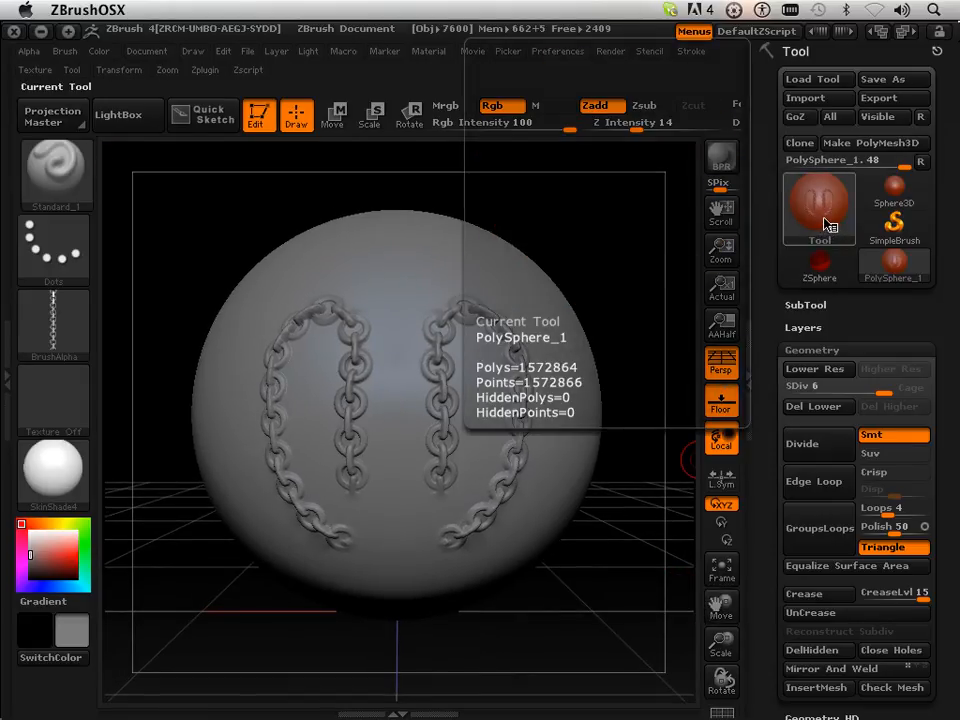
Step: Switch from the sphere to the MRGBZGrabber tool in the Tool library
left_click(820, 204)
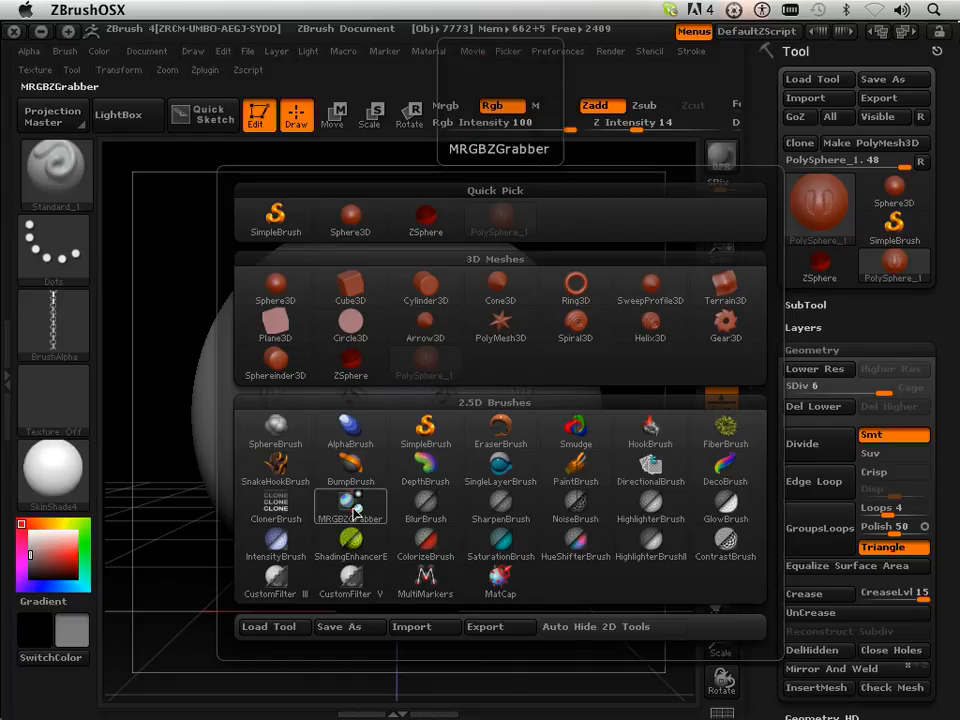
left_click(350, 508)
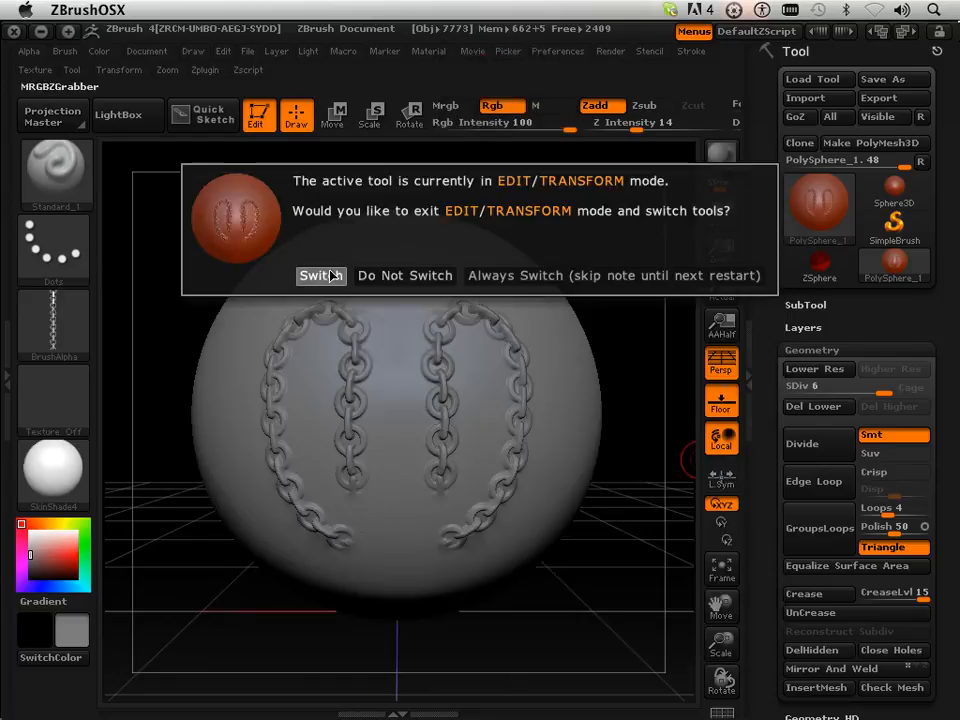
left_click(320, 276)
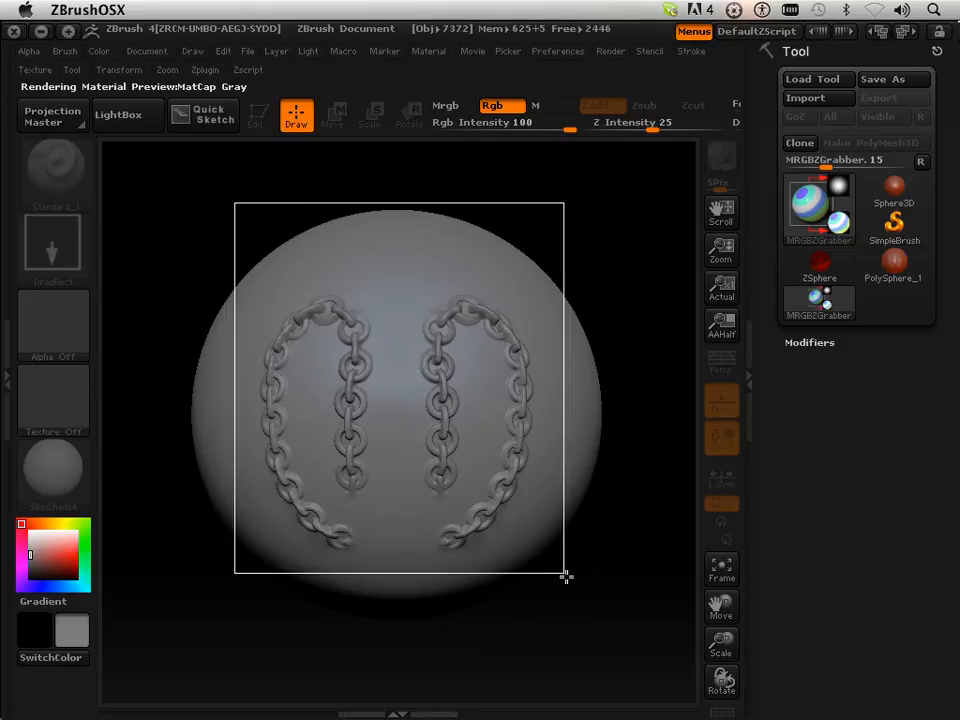
Step: Grab the canvas region around the chain-covered sphere as an image
left_click_drag(568, 576, 624, 620)
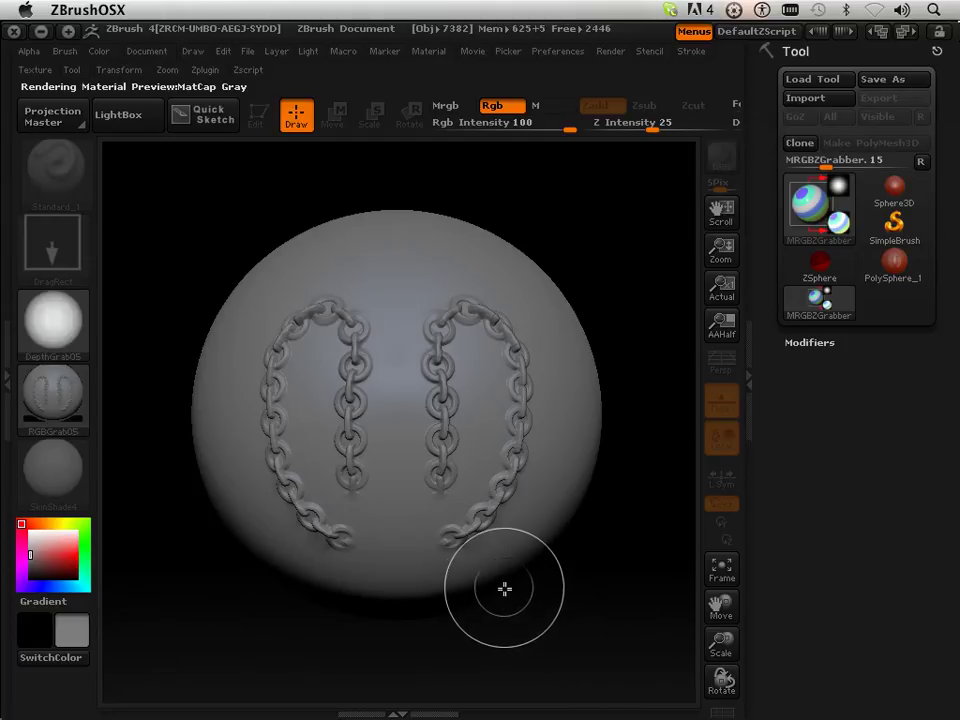
mouse_move(416, 442)
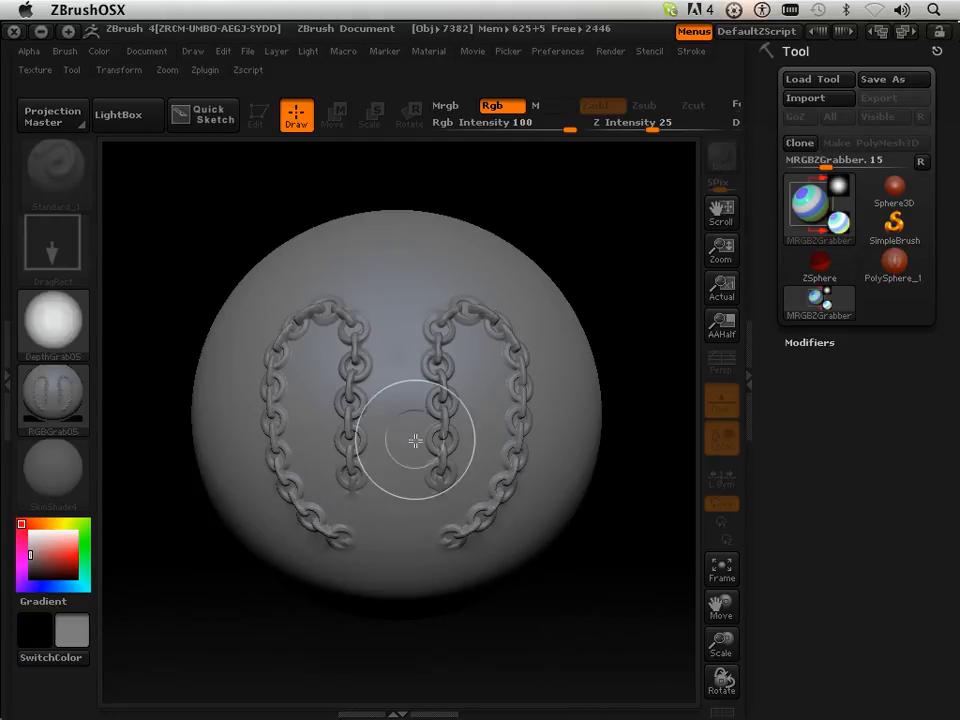
left_click_drag(184, 204, 608, 620)
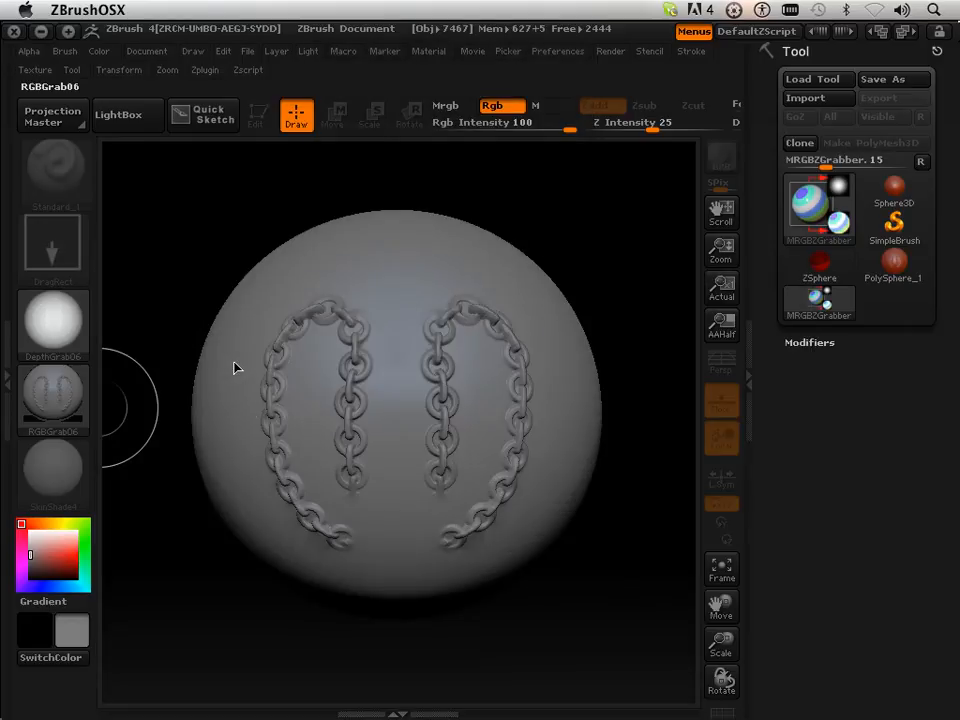
mouse_move(82, 220)
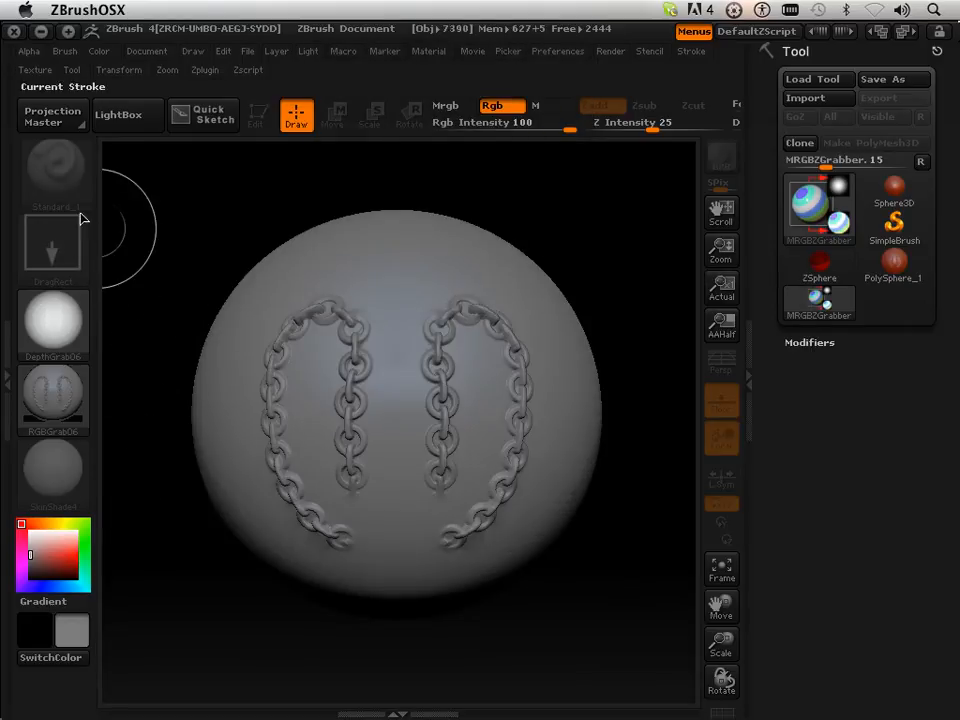
Step: Select the grabbed RGBGrab06 texture and export it as a PSD file
left_click(52, 400)
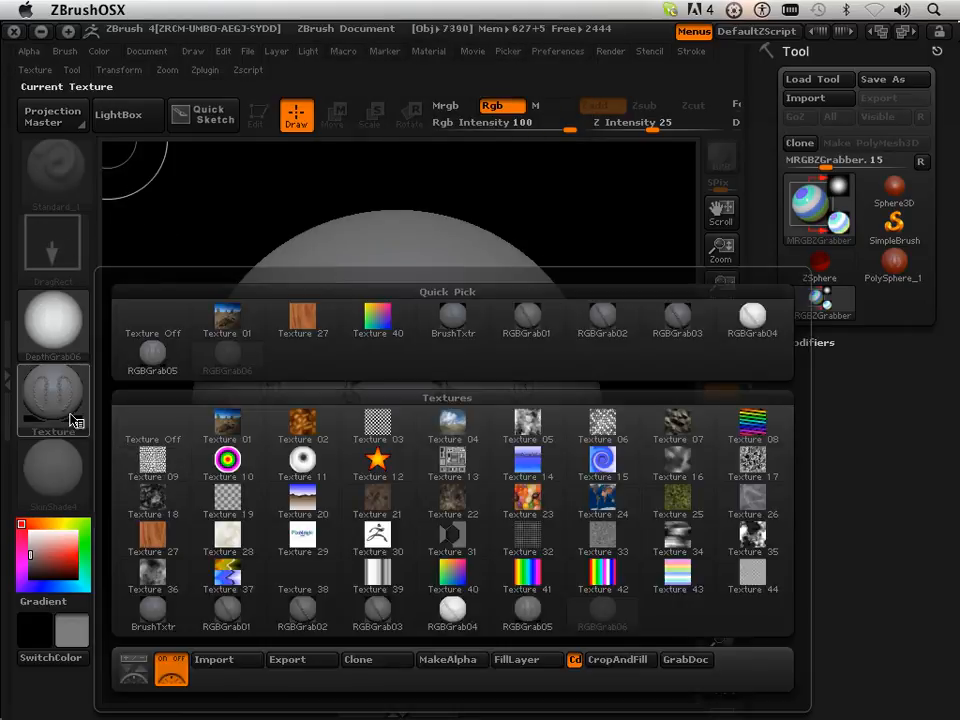
left_click(300, 660)
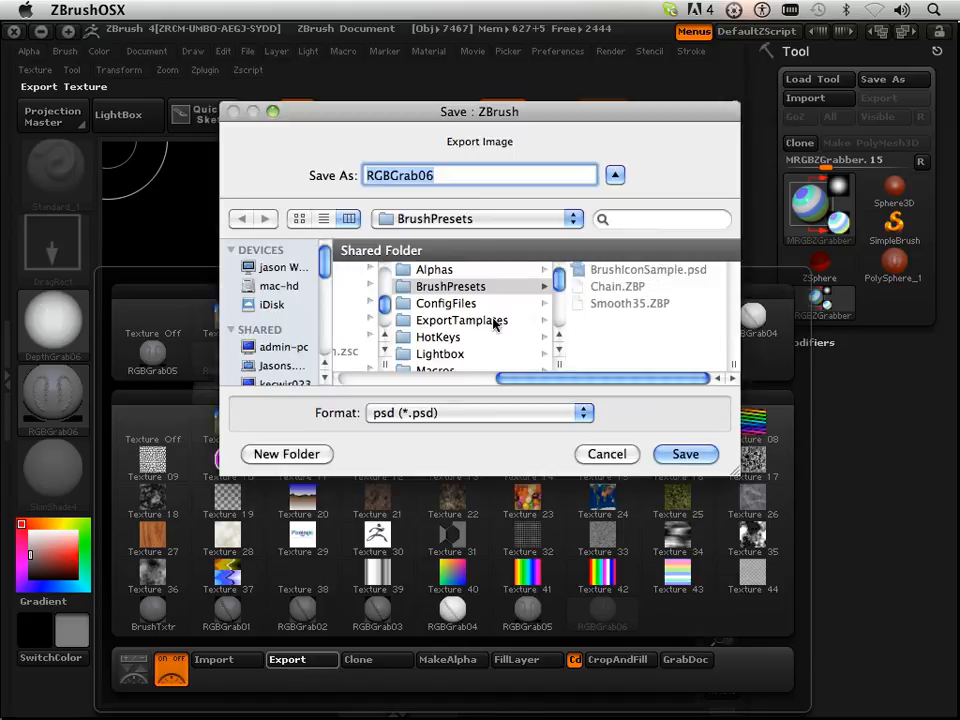
mouse_move(532, 388)
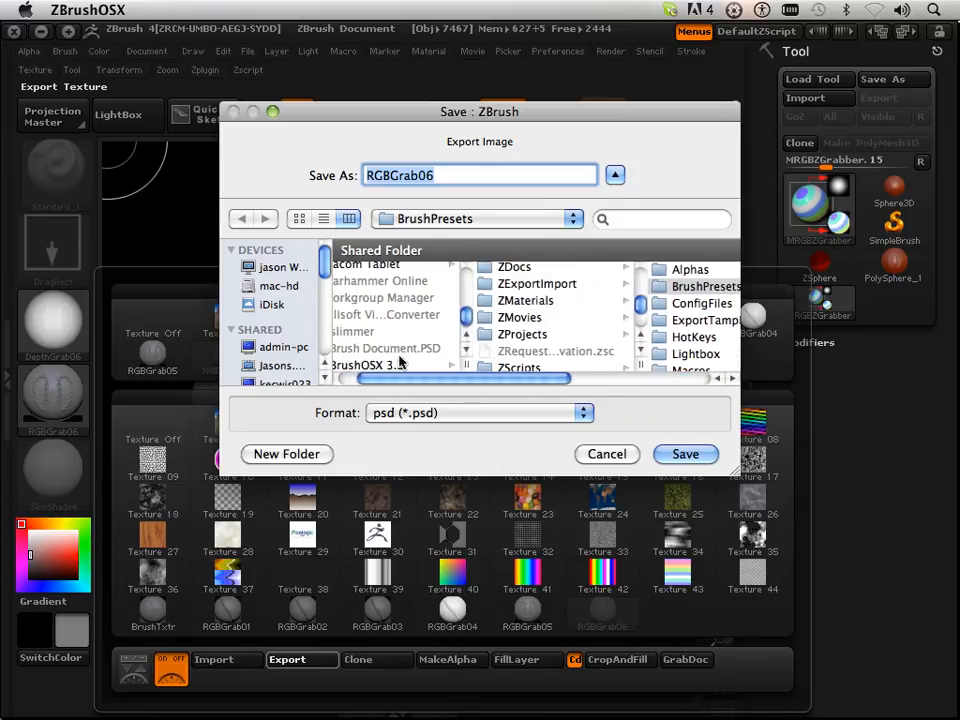
scroll("down", 3)
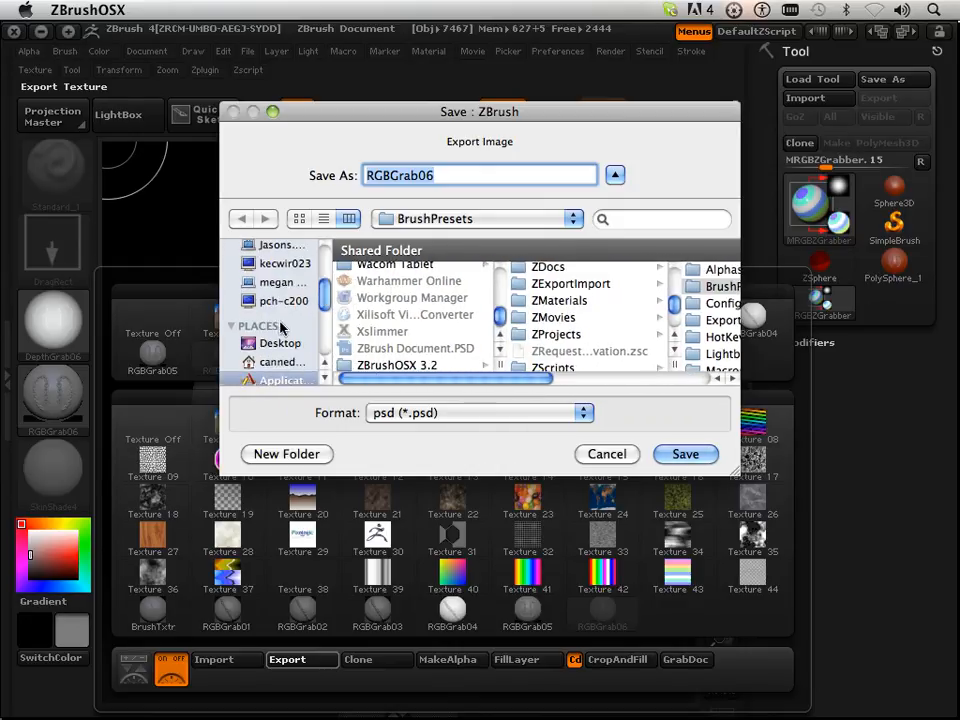
left_click(284, 380)
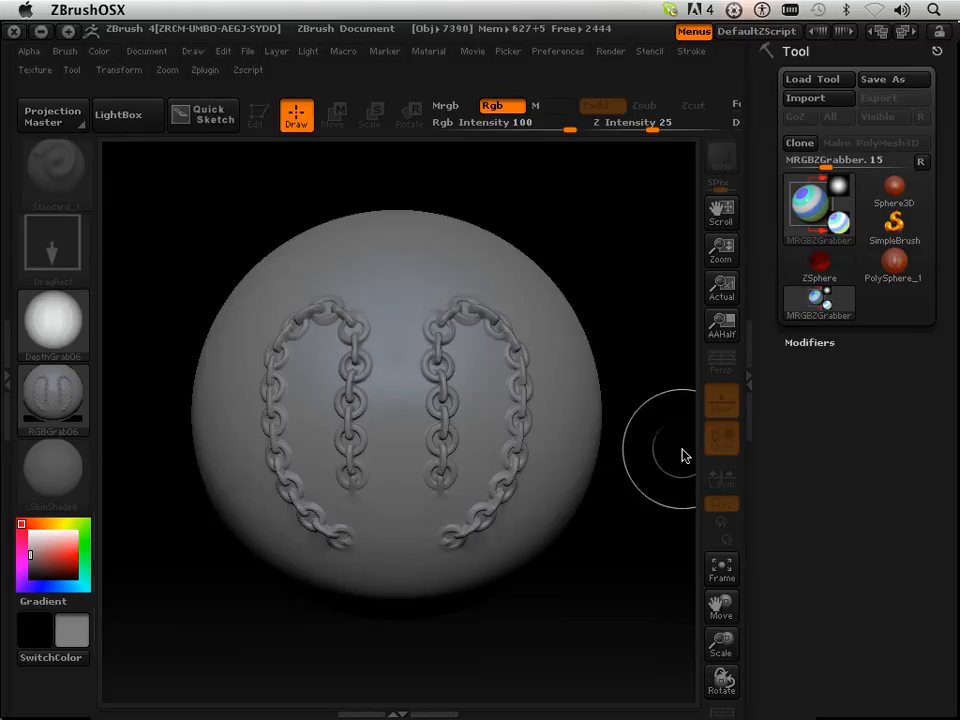
mouse_move(404, 188)
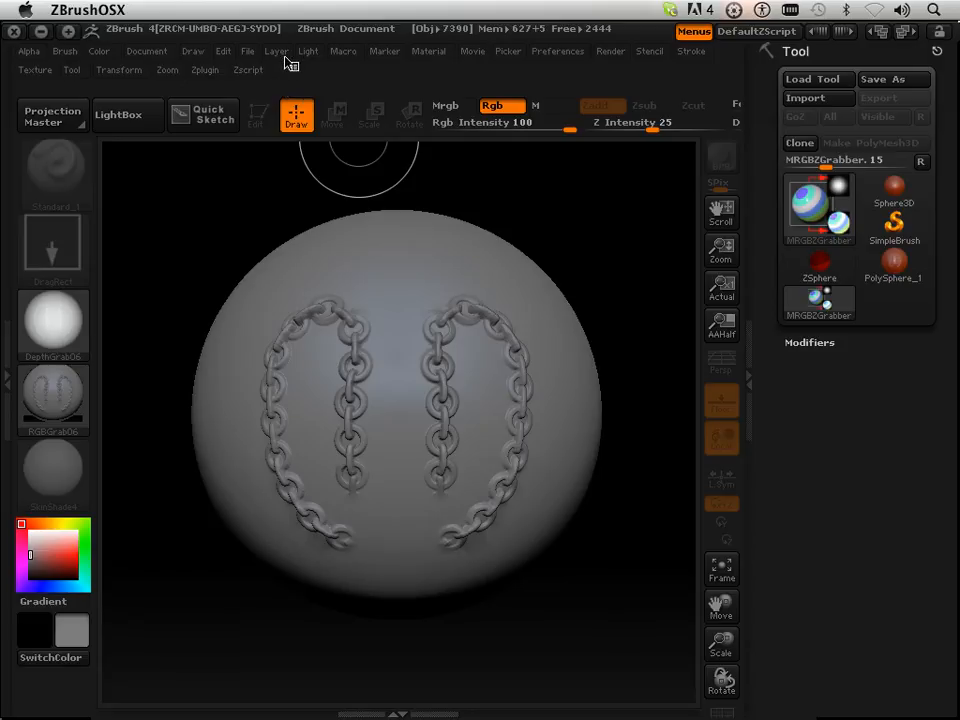
Step: Clear the canvas and reselect the chained PolySphere tool in edit mode
left_click(818, 304)
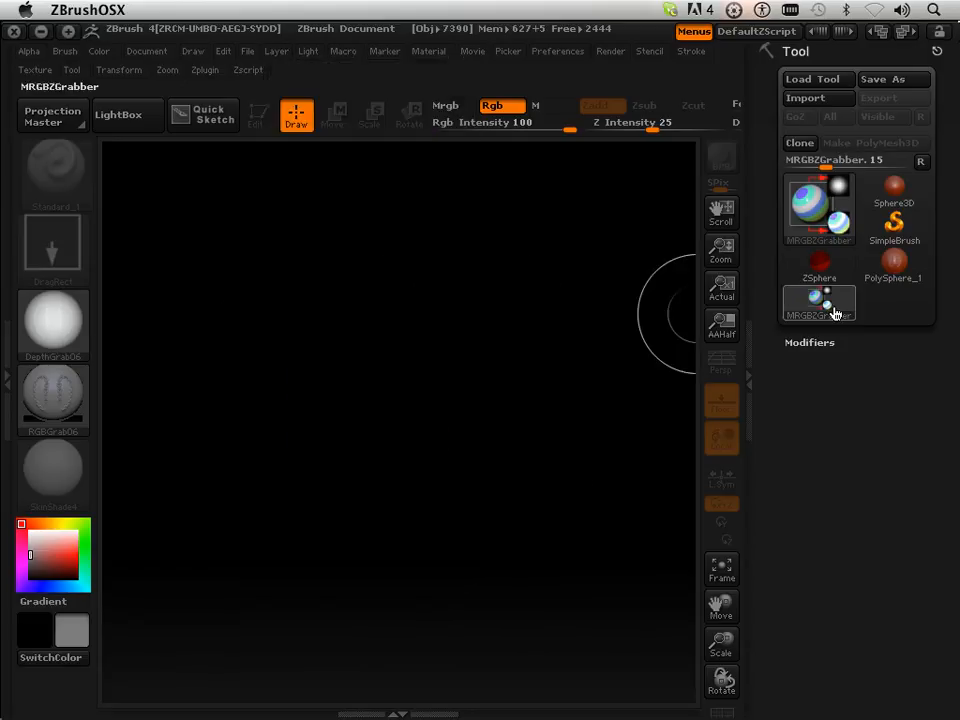
left_click(892, 264)
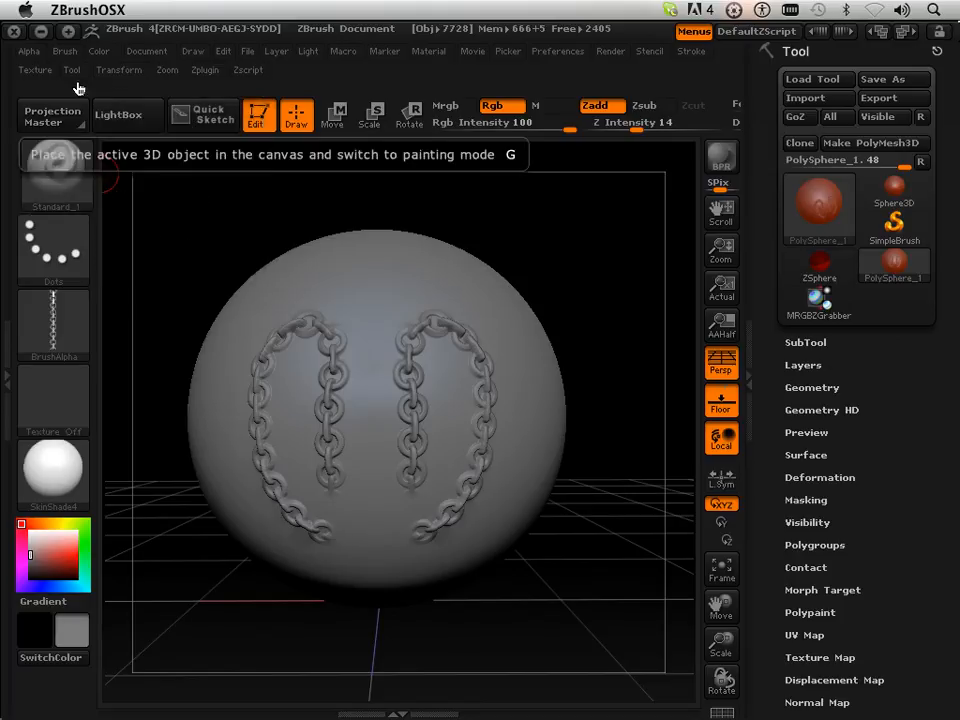
Step: Assign RGBGrab06.PSD as the current brush's Selection Icon
left_click(64, 52)
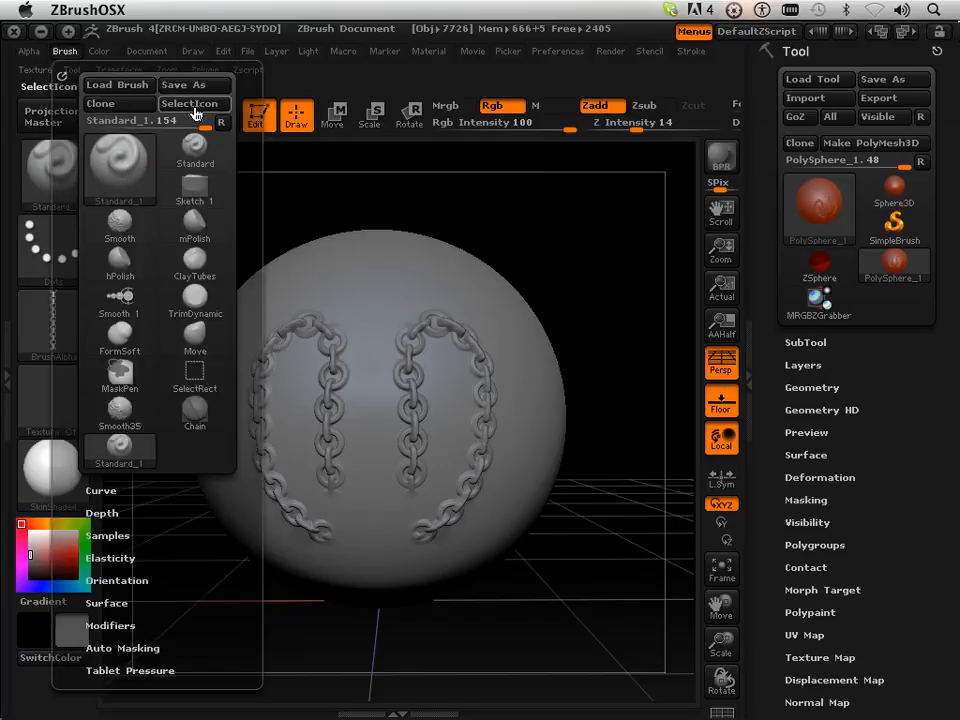
left_click(194, 104)
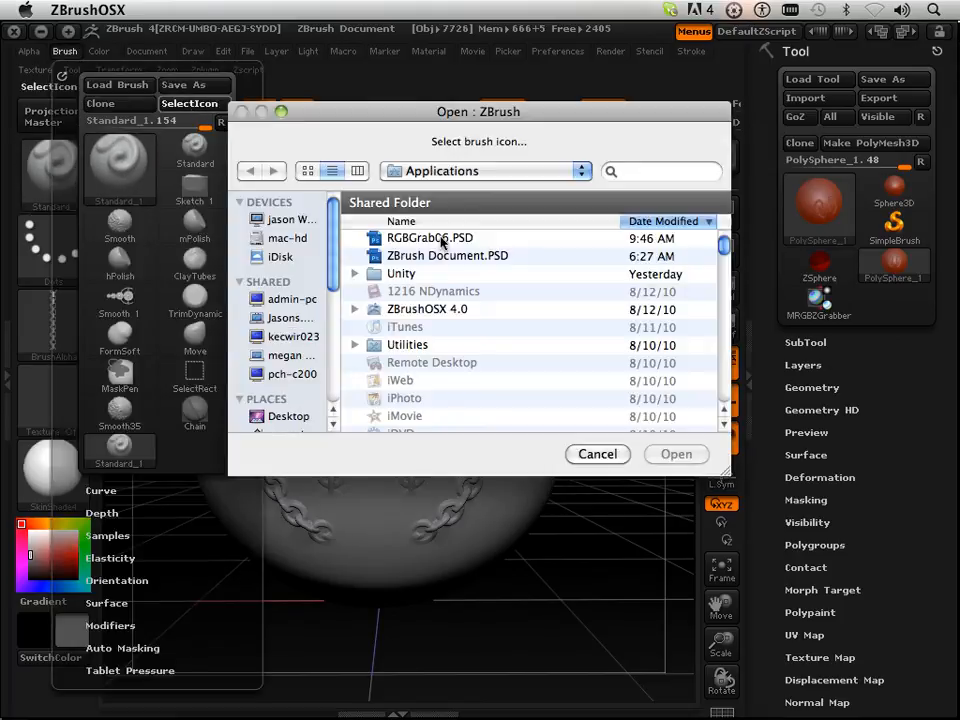
left_click(596, 454)
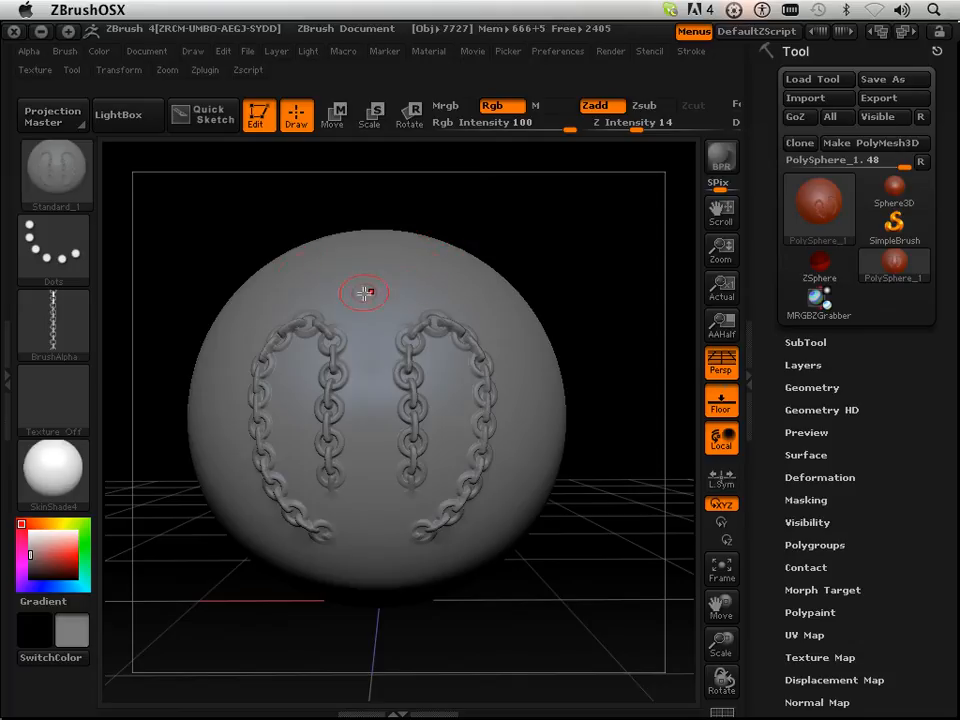
mouse_move(56, 176)
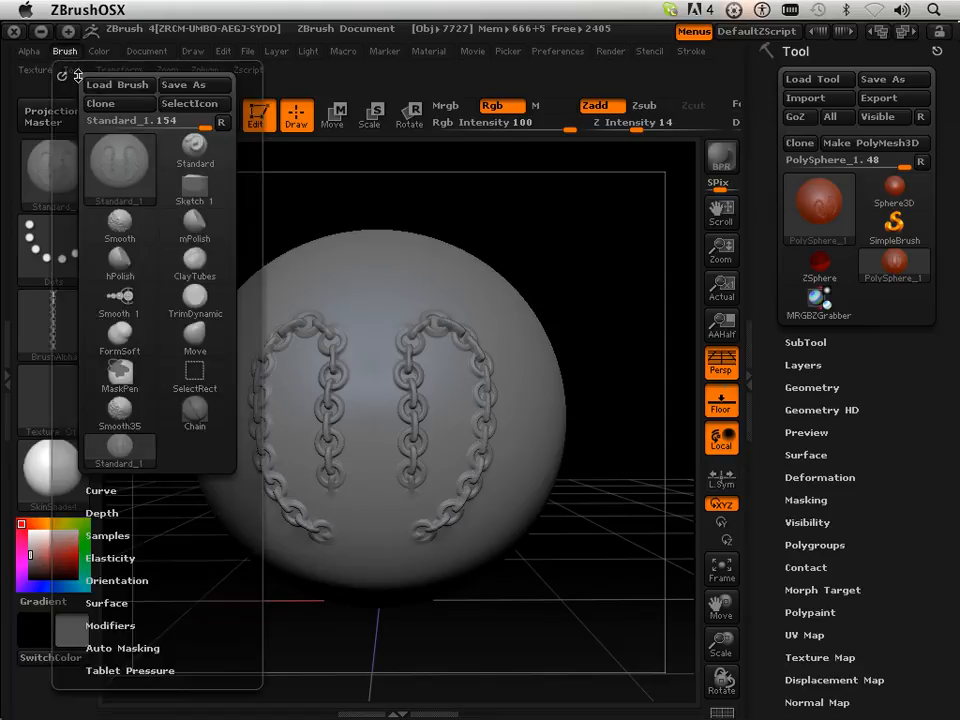
Step: Save the brush as preset Chain in the ZStartup/BrushPresets folder
left_click(196, 84)
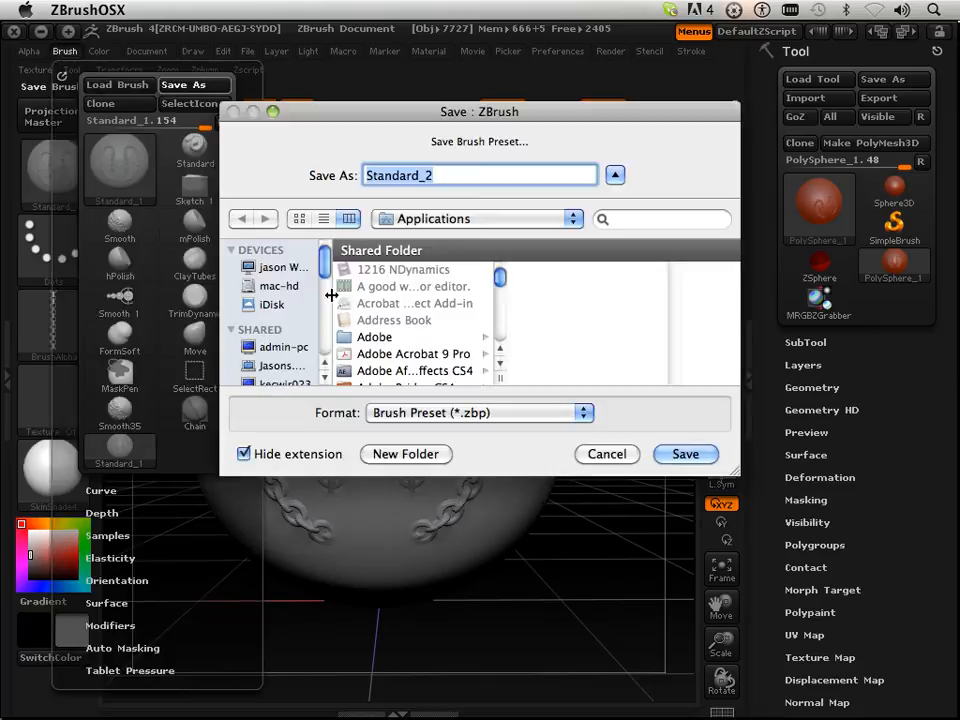
scroll("down", 3)
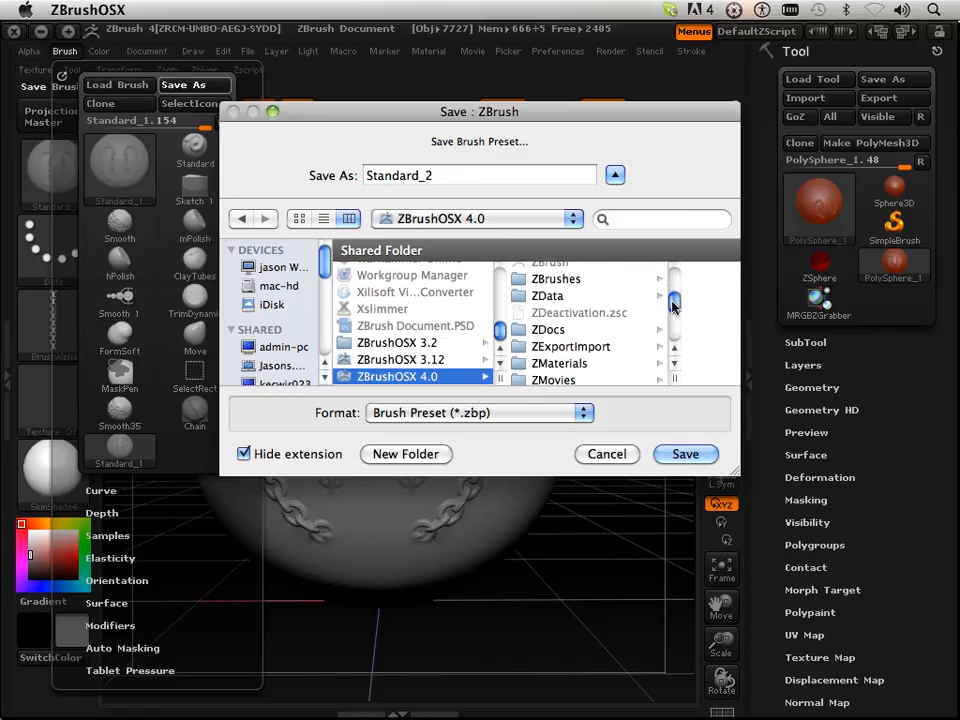
scroll("down", 3)
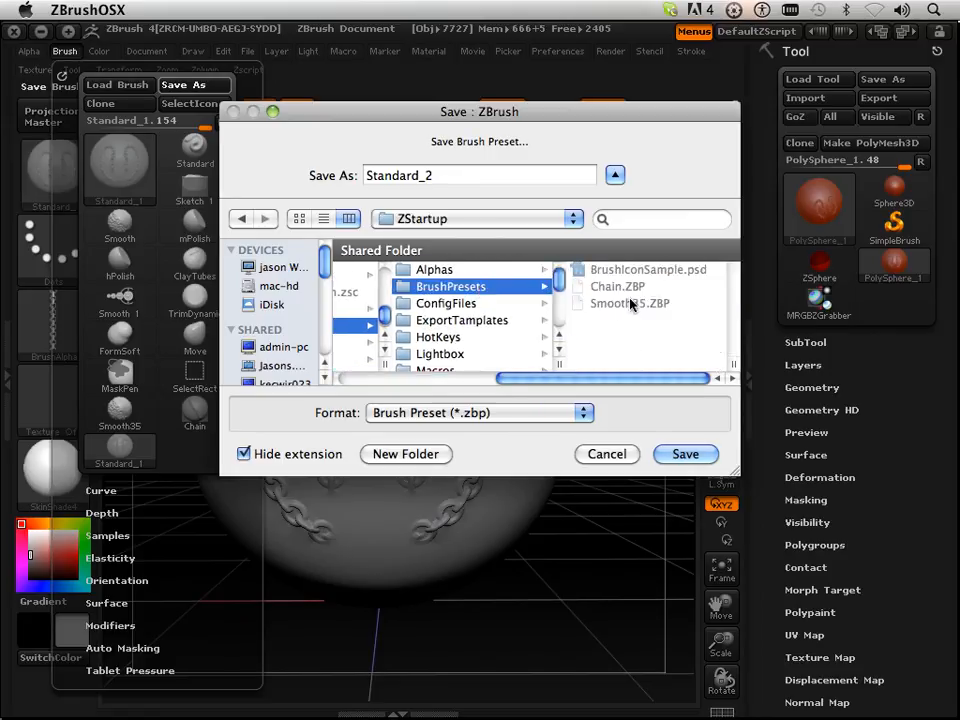
left_click(616, 288)
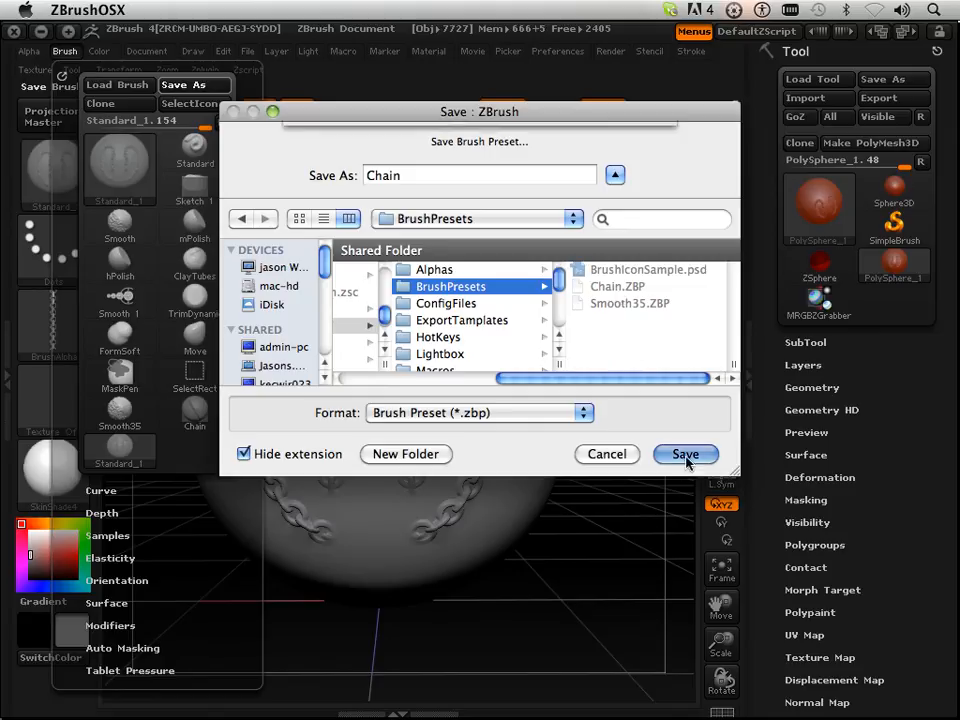
left_click(684, 454)
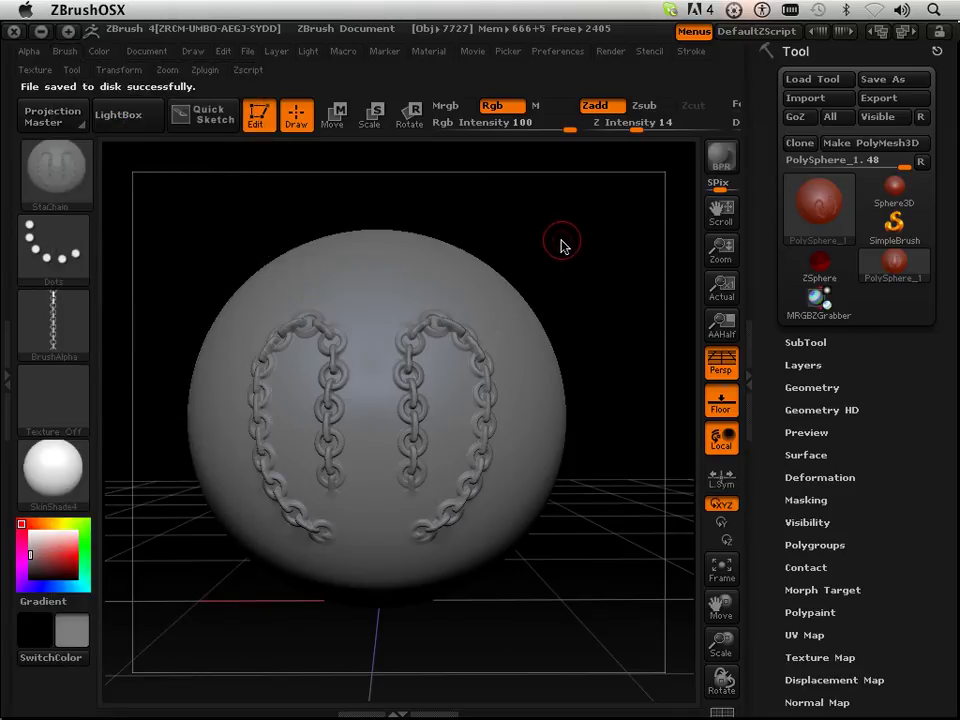
Step: Reinitialize ZBrush and load DefaultSphere.ZPR from LightBox projects
left_click(556, 52)
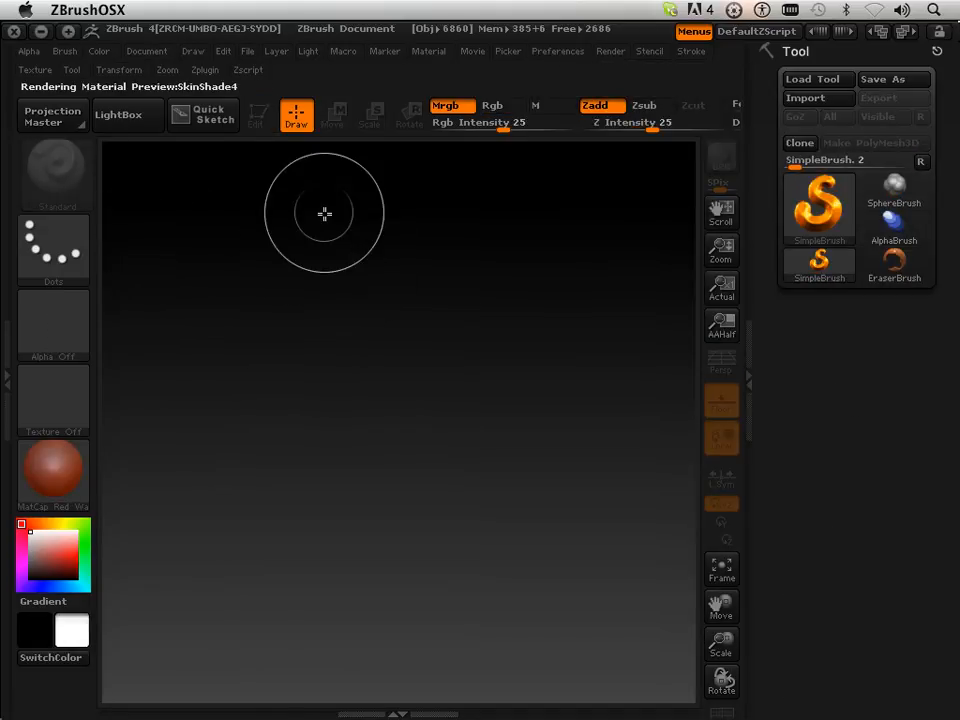
left_click(120, 114)
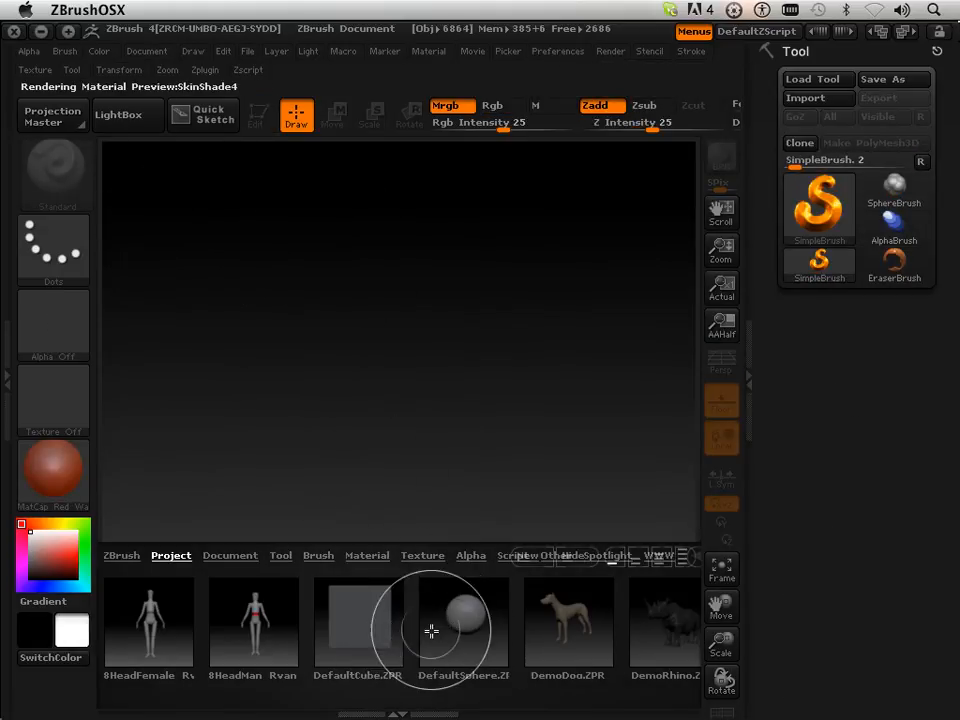
left_click(56, 176)
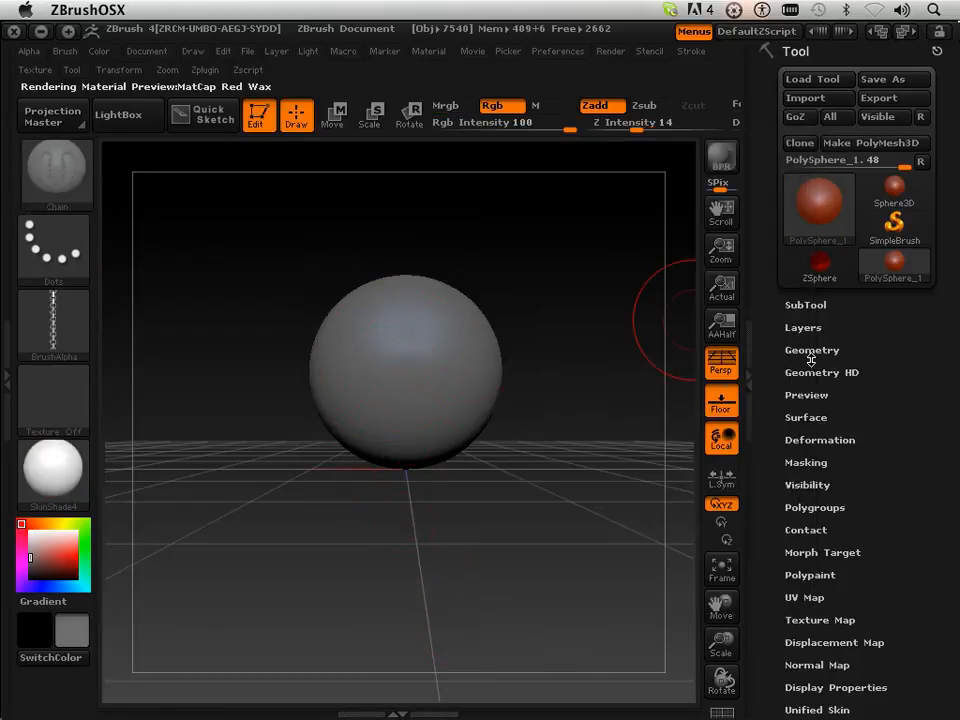
Step: Check the sphere's Geometry subdivisions, then draw three chain strokes running down the sphere
left_click(812, 348)
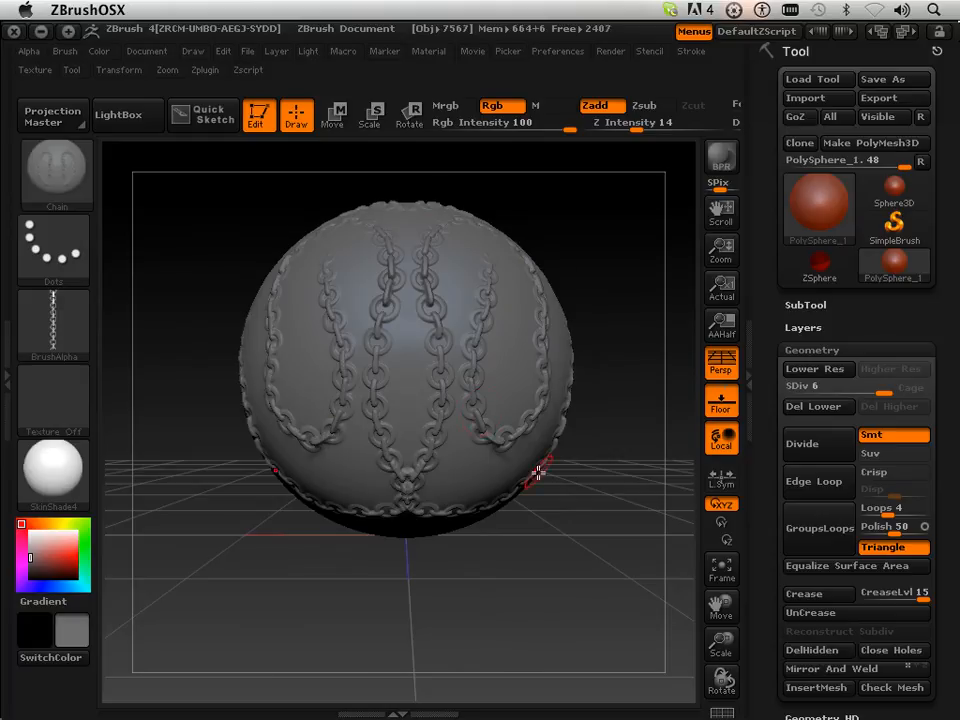
left_click_drag(540, 470, 618, 512)
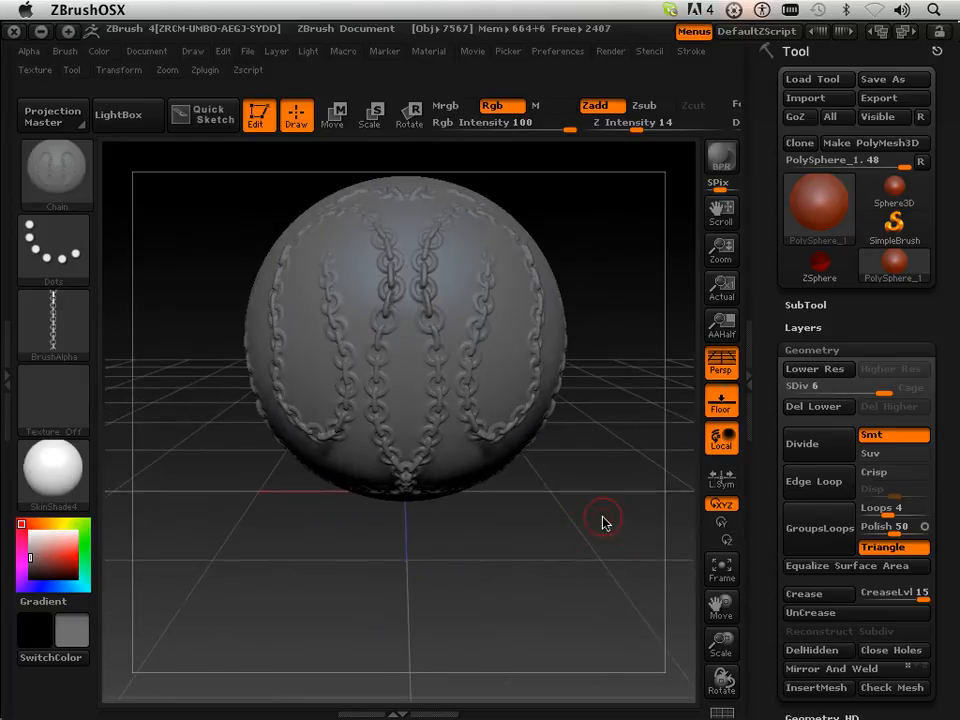
left_click_drag(604, 520, 582, 606)
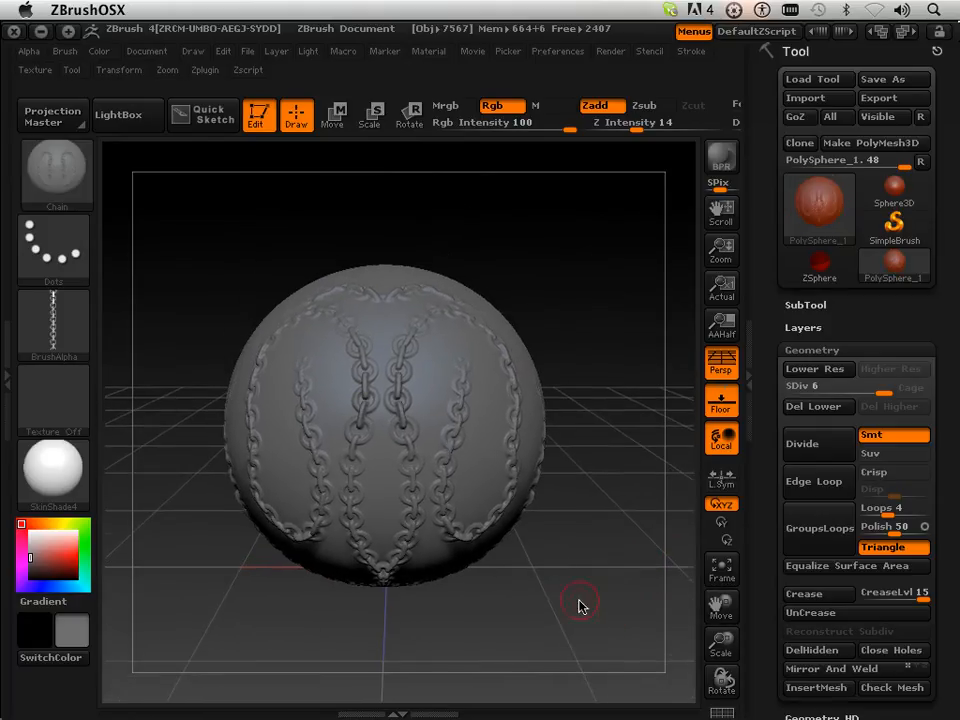
left_click_drag(580, 604, 516, 548)
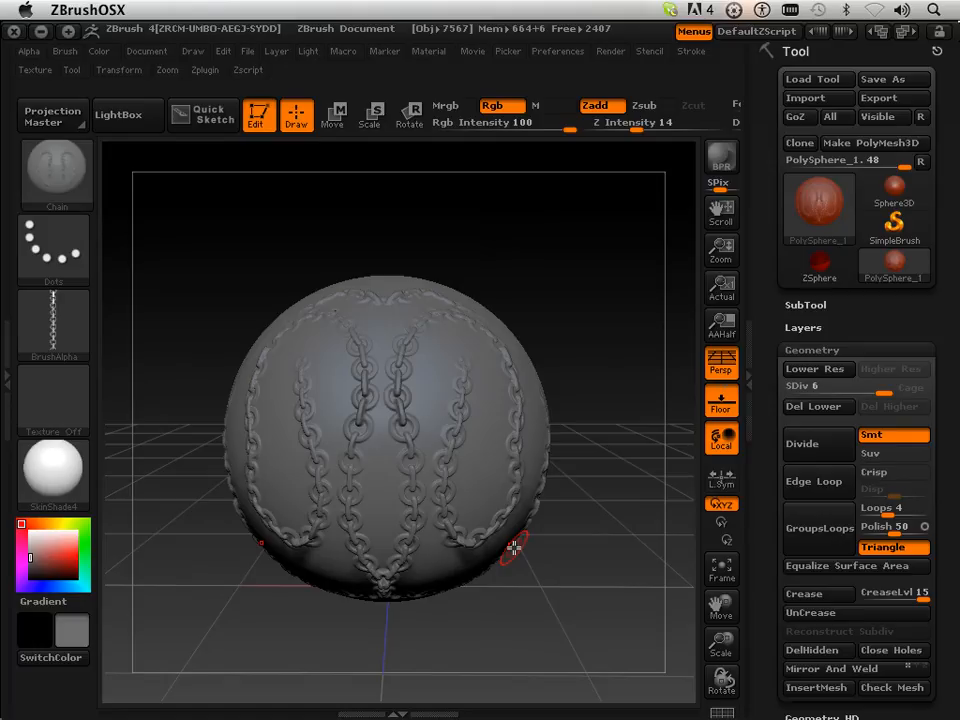
mouse_move(516, 552)
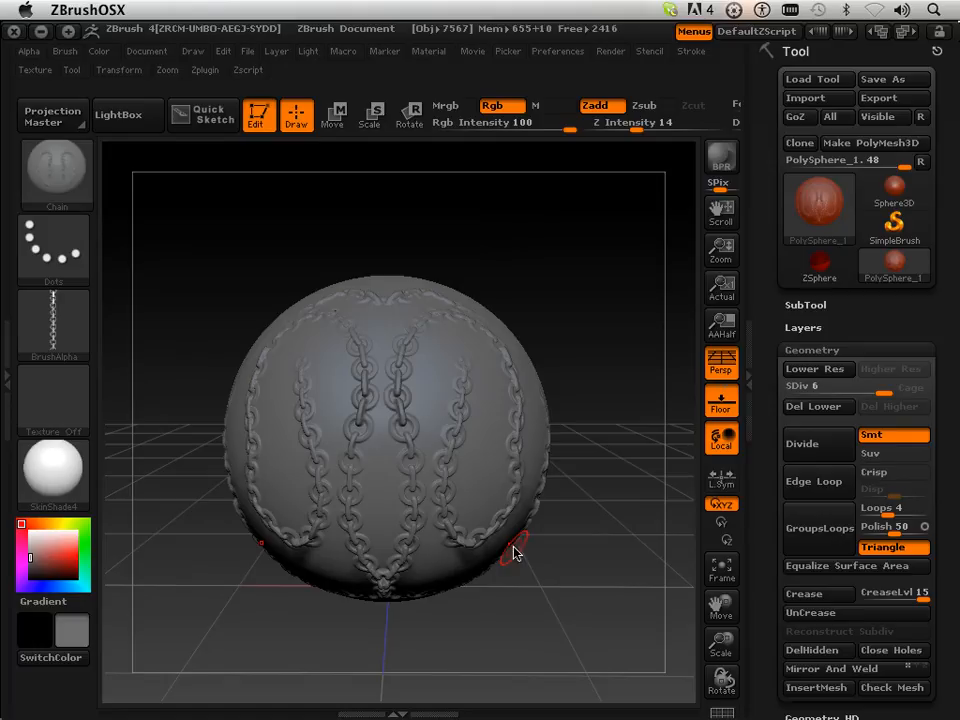